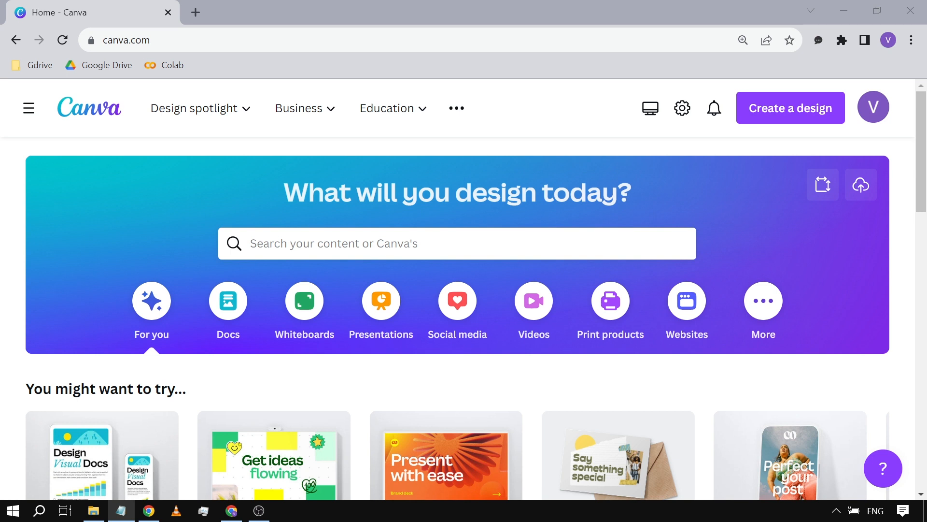
mouse_move(278, 403)
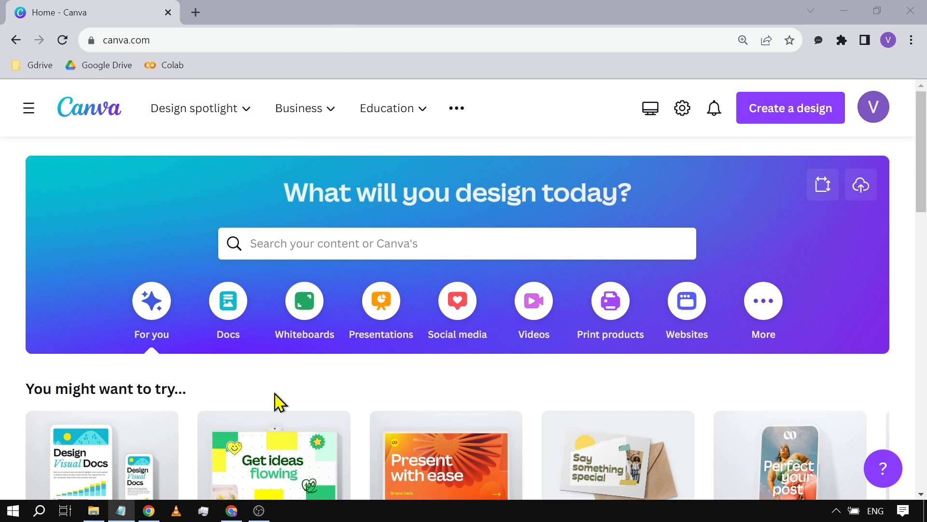
mouse_move(79, 289)
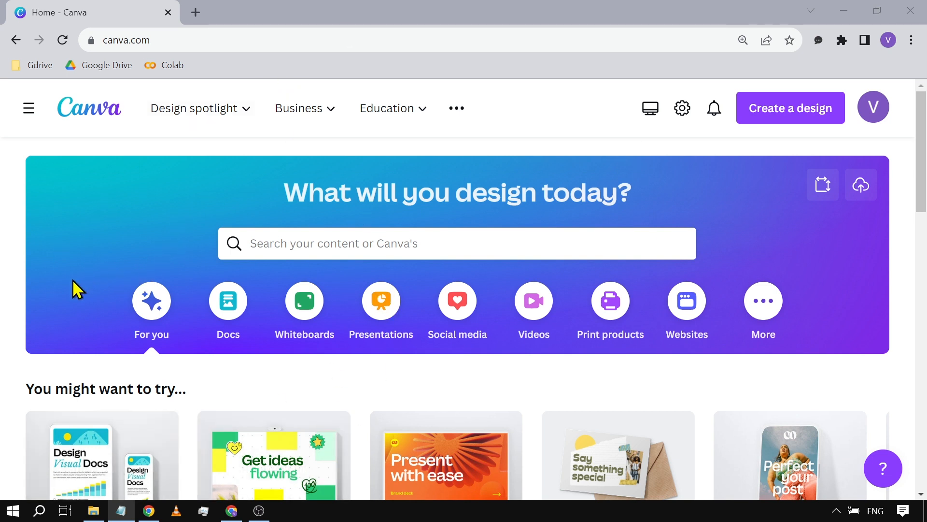
mouse_move(151, 300)
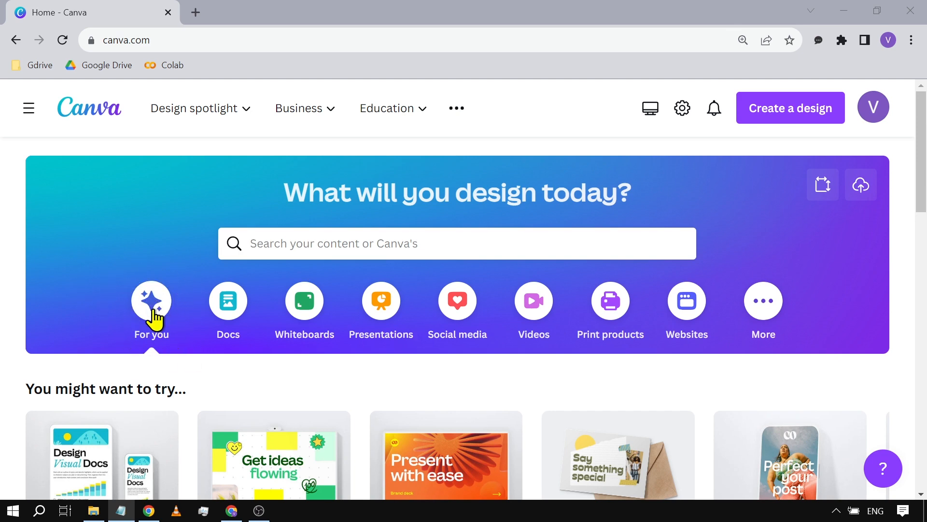
Step: Scroll the Canva home page to find the Halloween History presentation under Recent designs
scroll("down", 3)
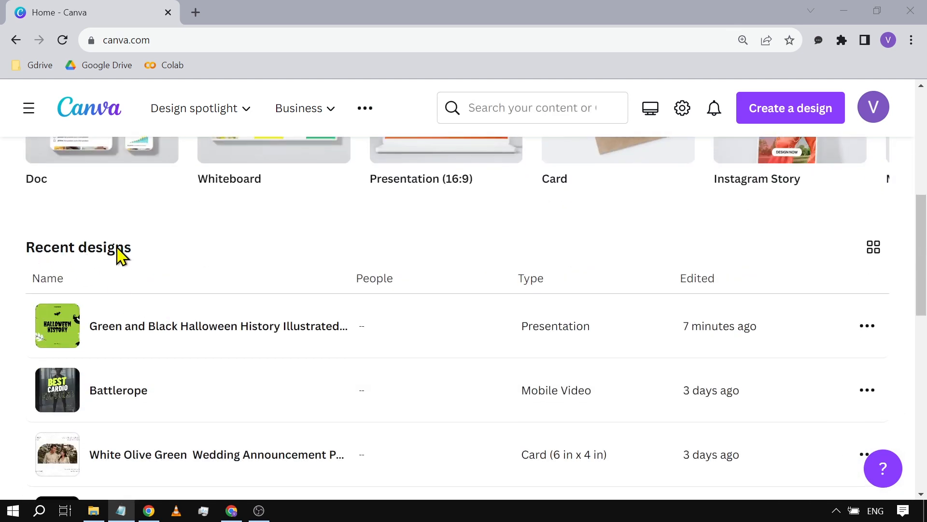
scroll("down", 3)
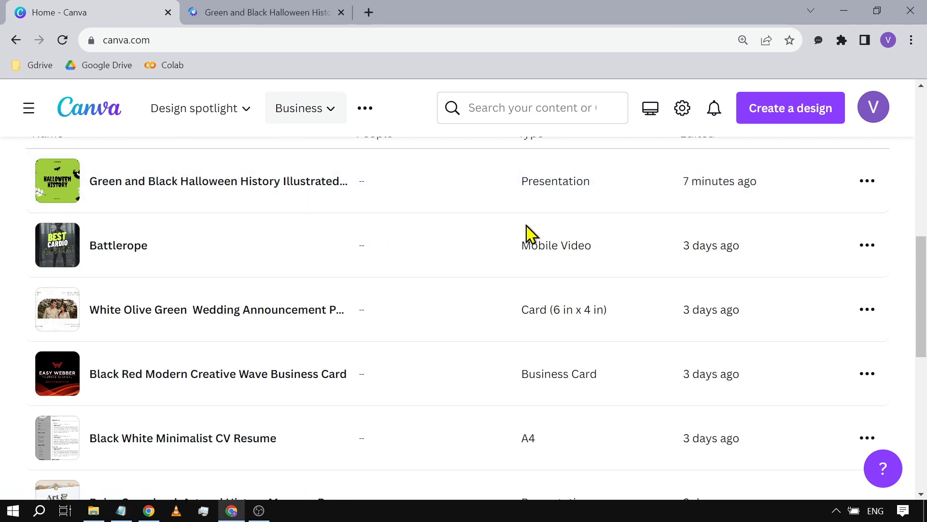
scroll("up", 3)
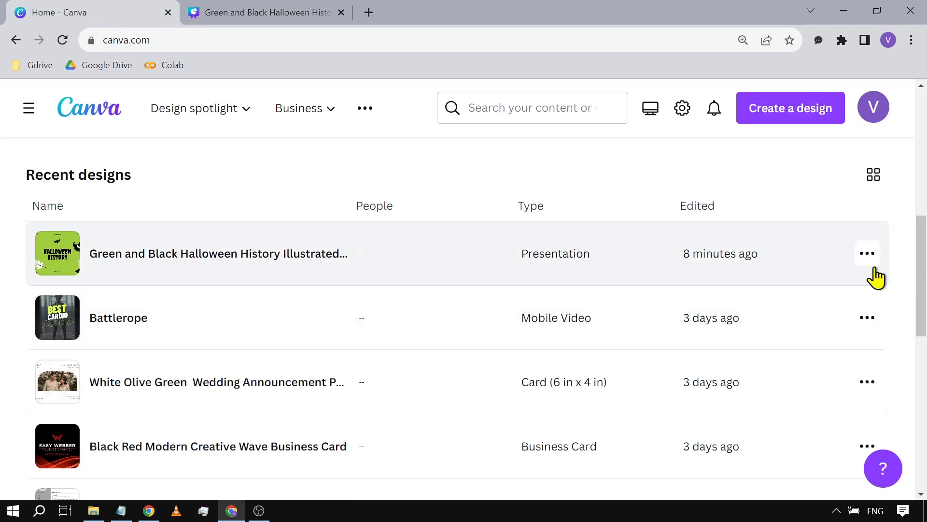
Step: Trash the Halloween History presentation from its options menu, then show the side navigation panel
left_click(867, 253)
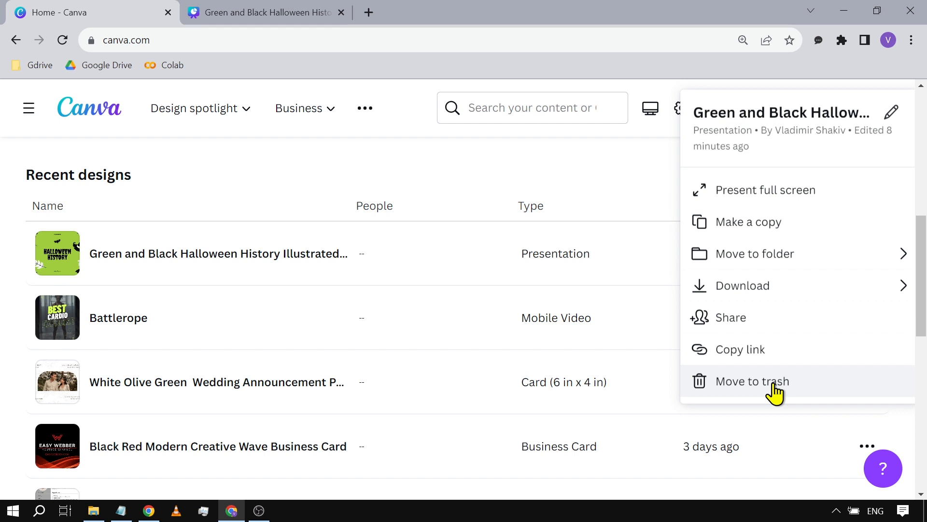
left_click(751, 381)
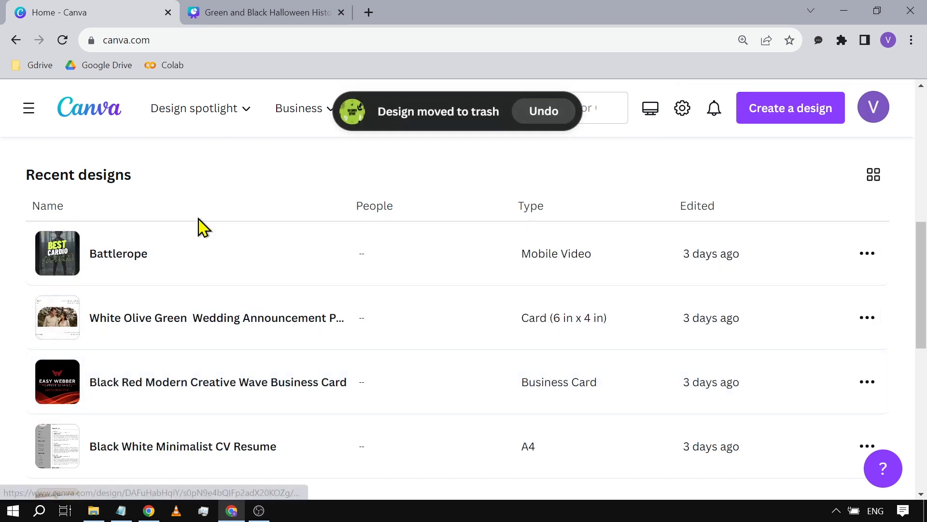
left_click(29, 108)
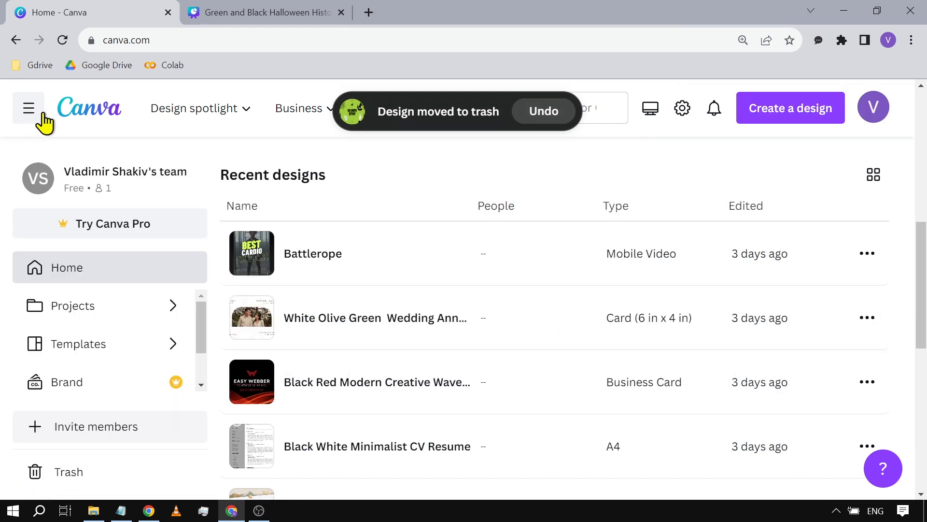
Step: In the Trash folder, delete the Halloween History presentation permanently
left_click(69, 471)
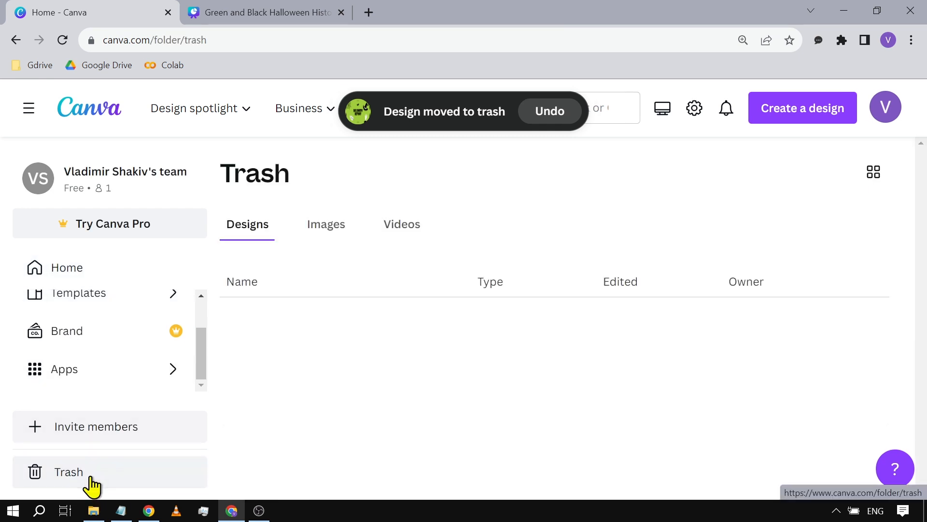
left_click(69, 471)
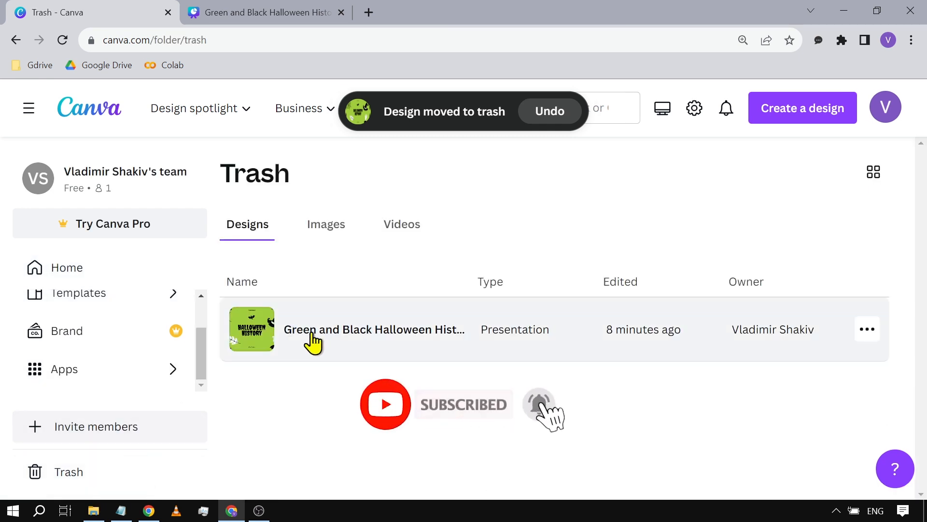
left_click(867, 330)
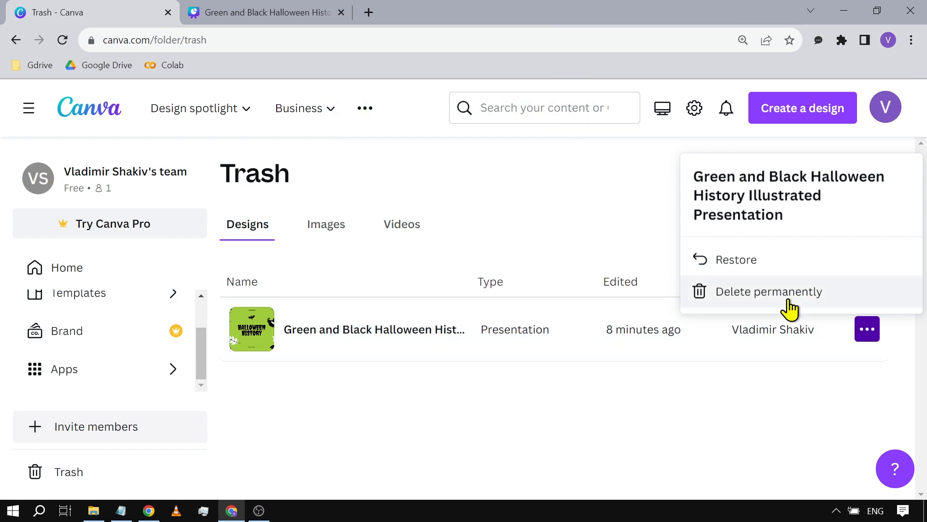
left_click(768, 291)
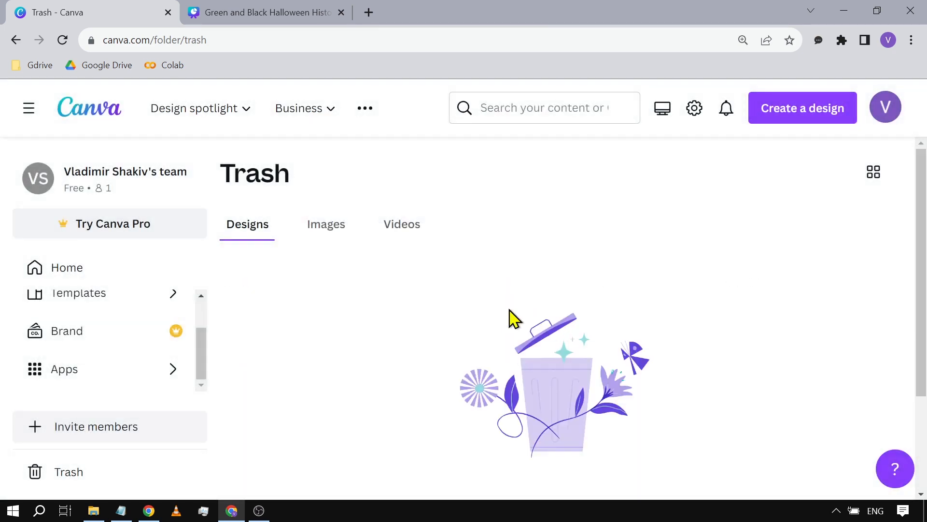
mouse_move(440, 355)
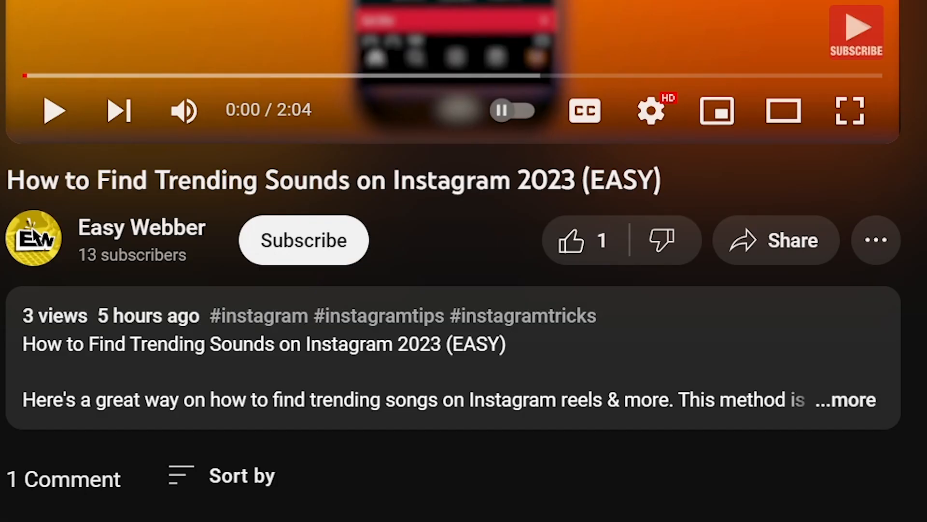
Step: Subscribe to the Easy Webber channel and like the video
left_click(303, 240)
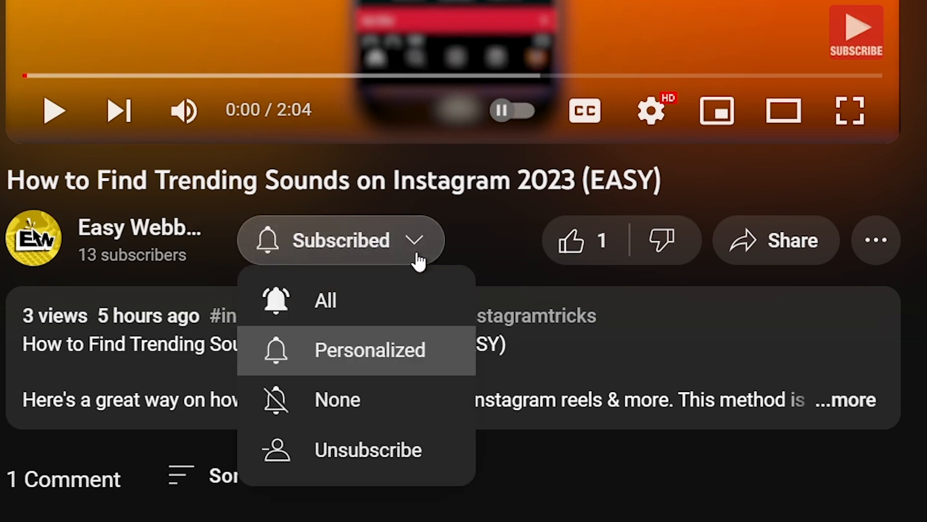
left_click(571, 239)
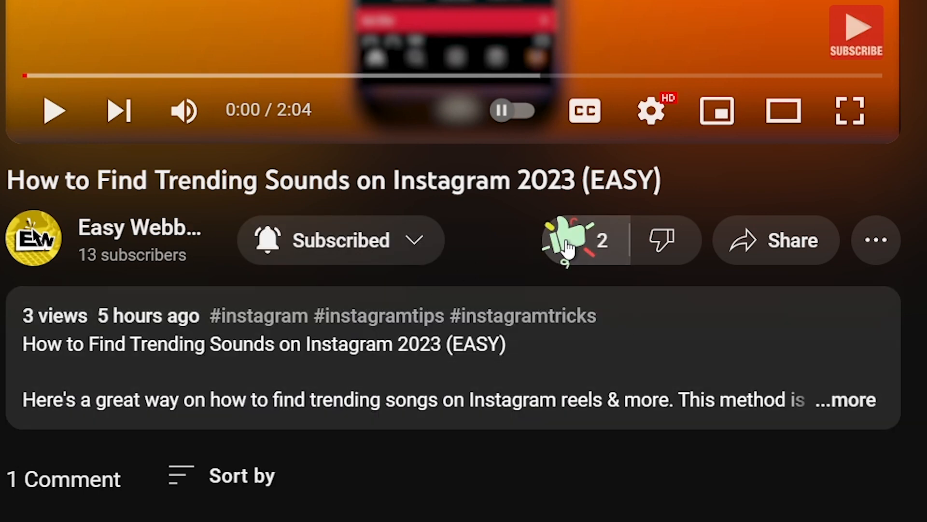